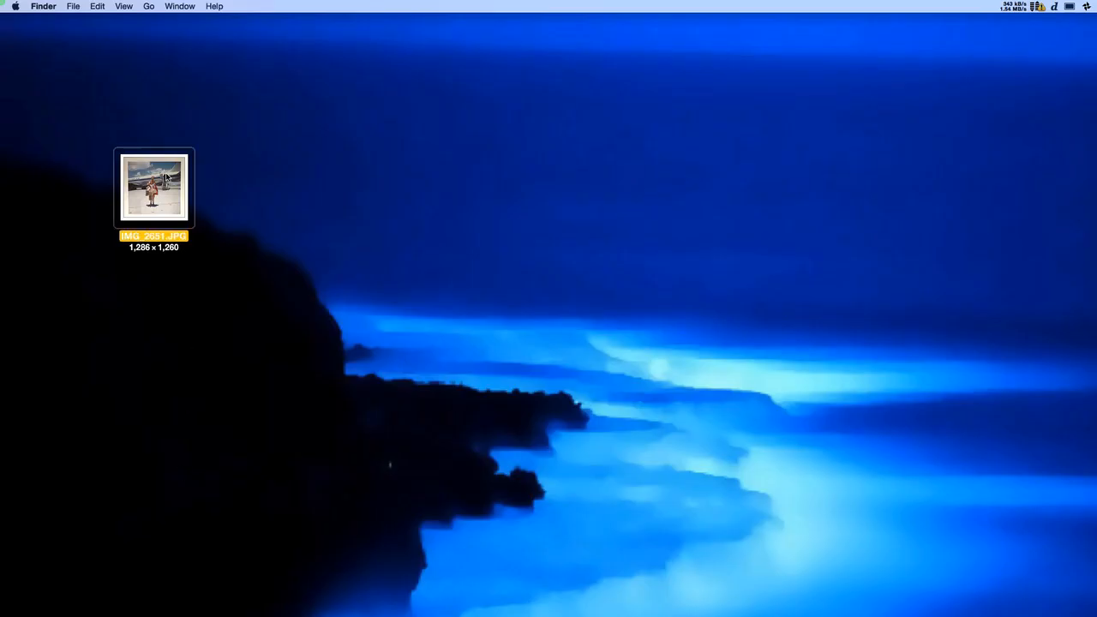
# Open the iPhone snapshot IMG_2651.JPG from the desktop in Preview
pyautogui.doubleClick(153, 186)
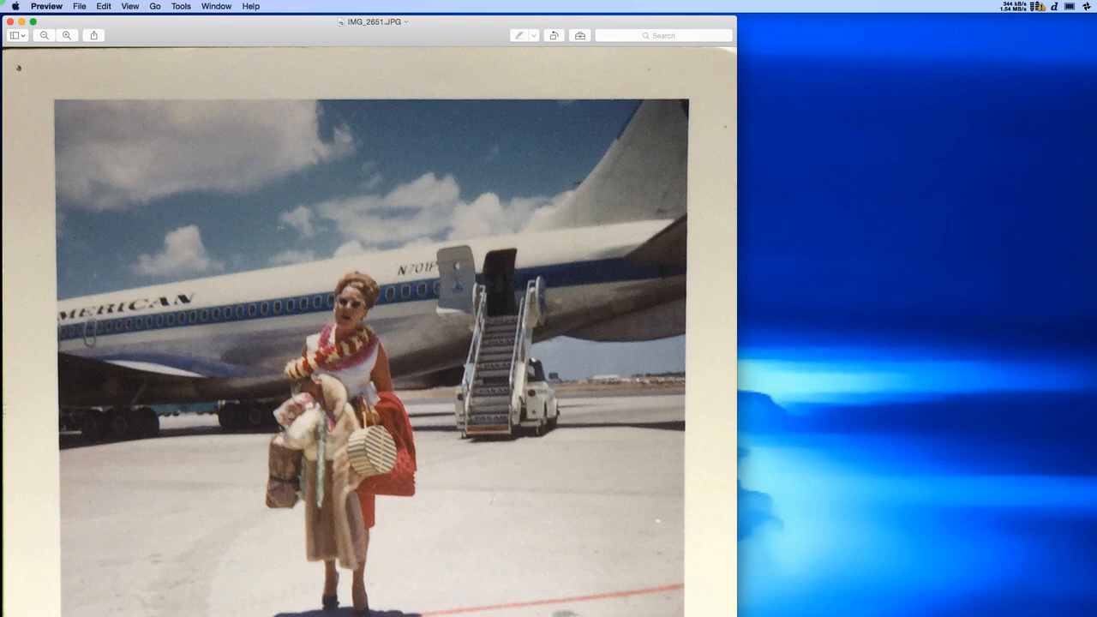
# Show the inspector's Exif tab and enlarge the window to reveal all iPhone 6 Plus fields
pyautogui.click(180, 6)
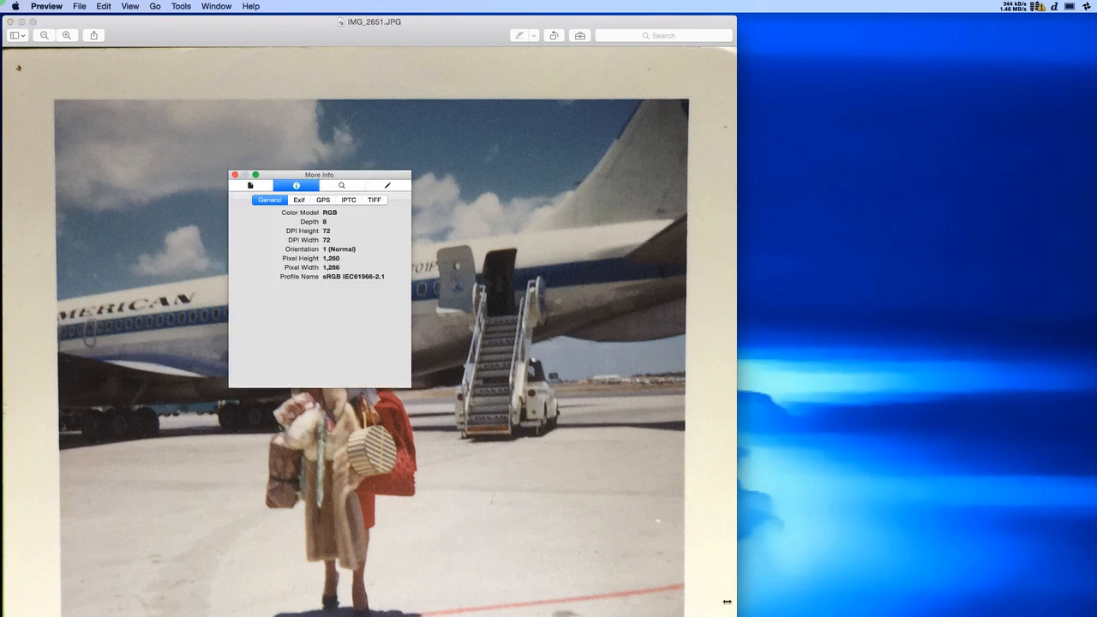
pyautogui.moveTo(361, 257)
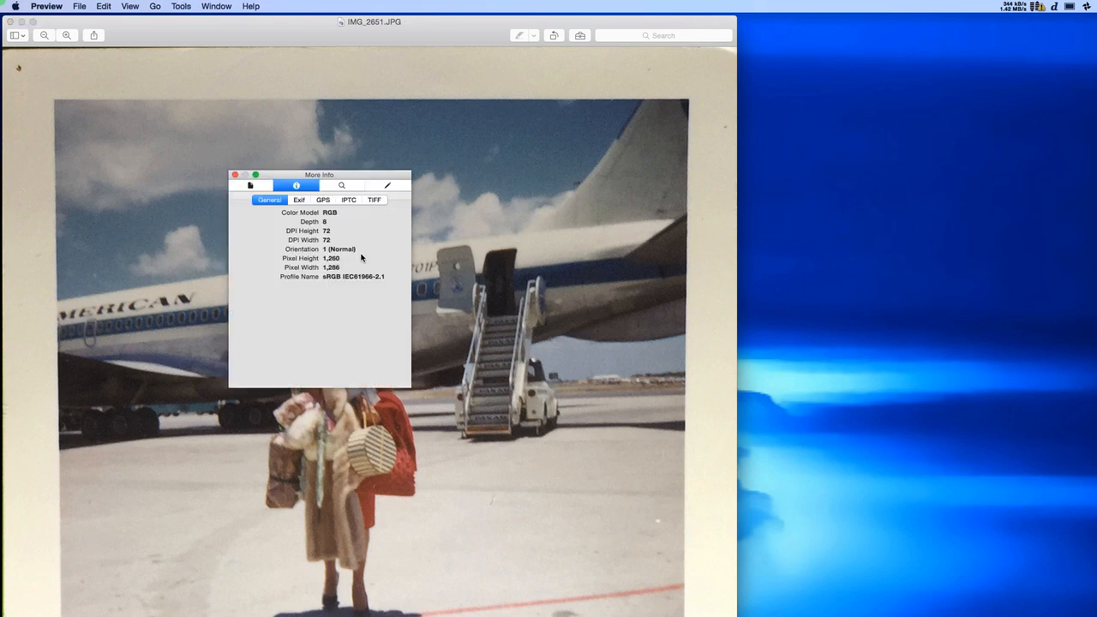
pyautogui.click(298, 200)
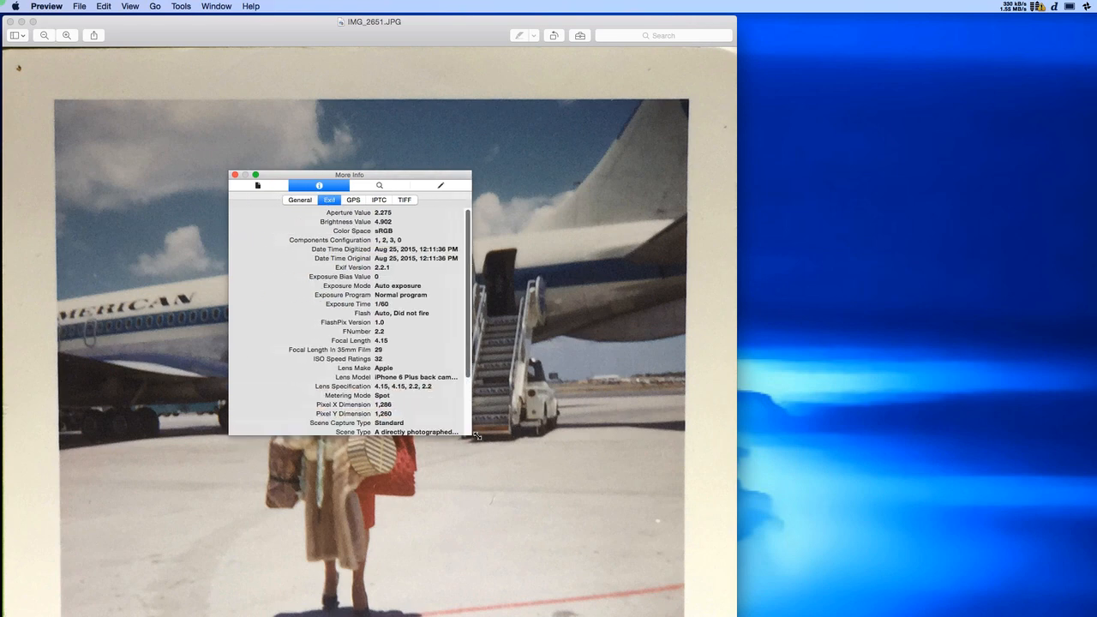
pyautogui.moveTo(477, 435); pyautogui.dragTo(568, 553)
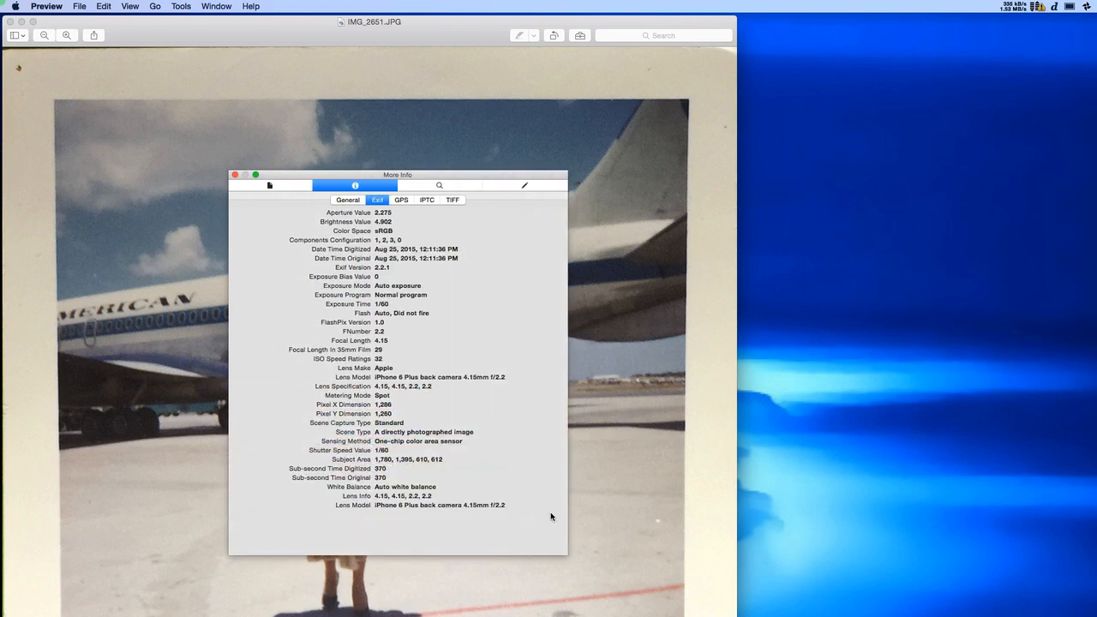
pyautogui.moveTo(479, 256)
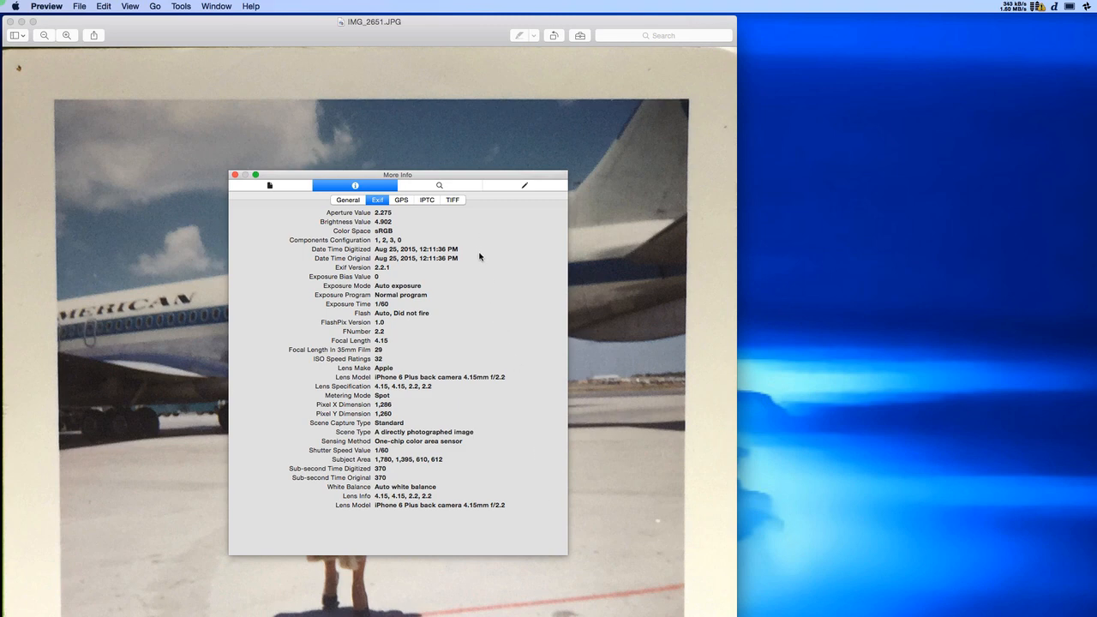
pyautogui.moveTo(456, 519)
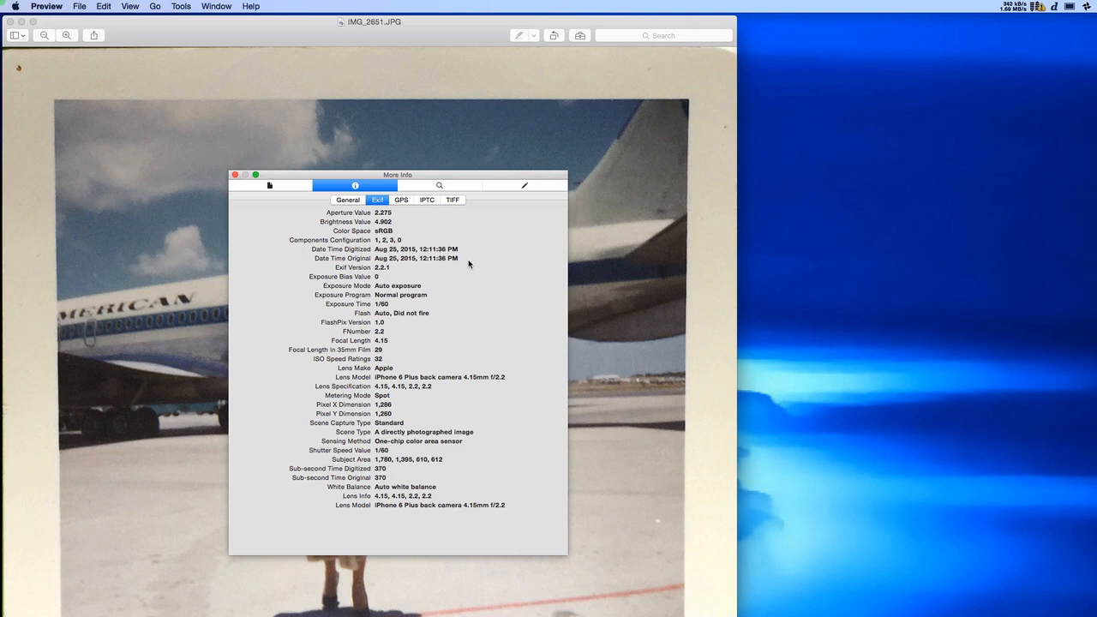
pyautogui.moveTo(470, 261)
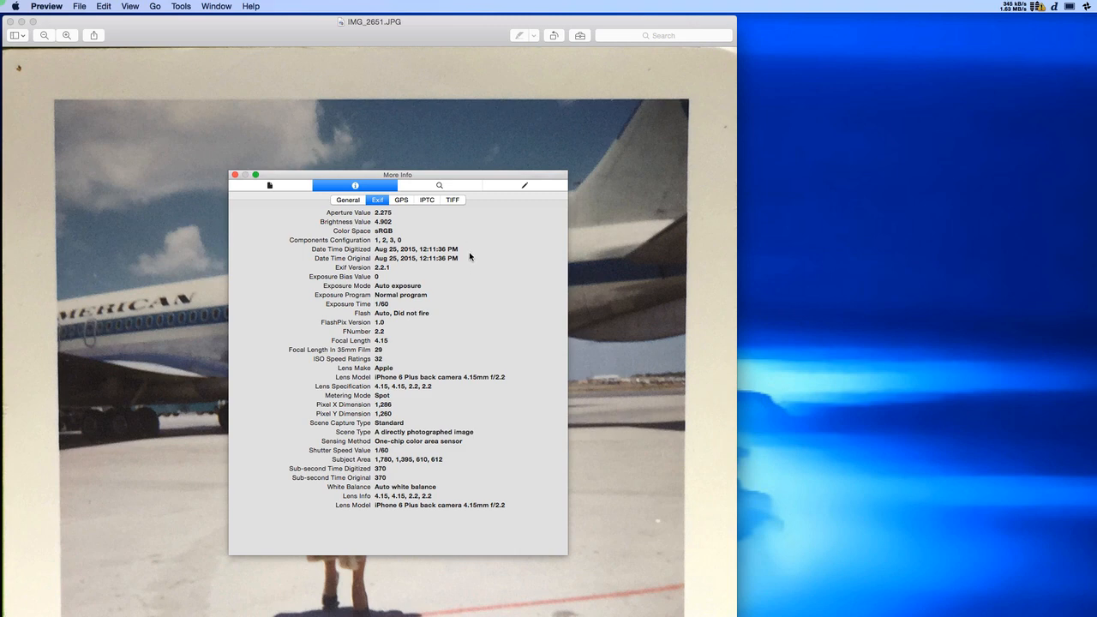
pyautogui.moveTo(467, 248)
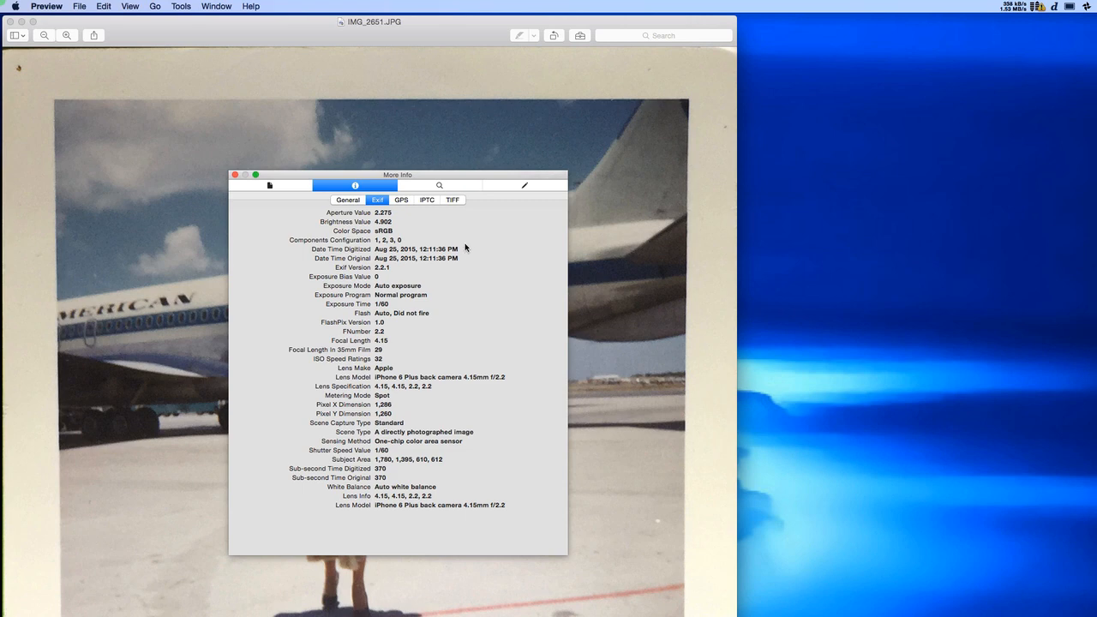
# View the snapshot's GPS location map, then its IPTC creation date and time
pyautogui.click(401, 199)
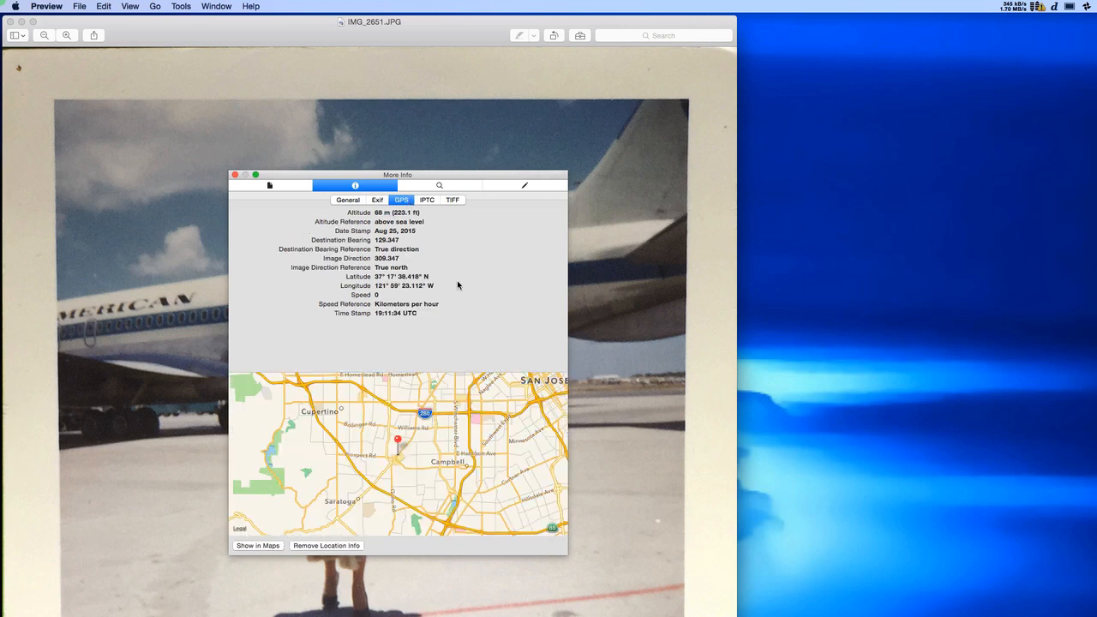
pyautogui.moveTo(334, 369)
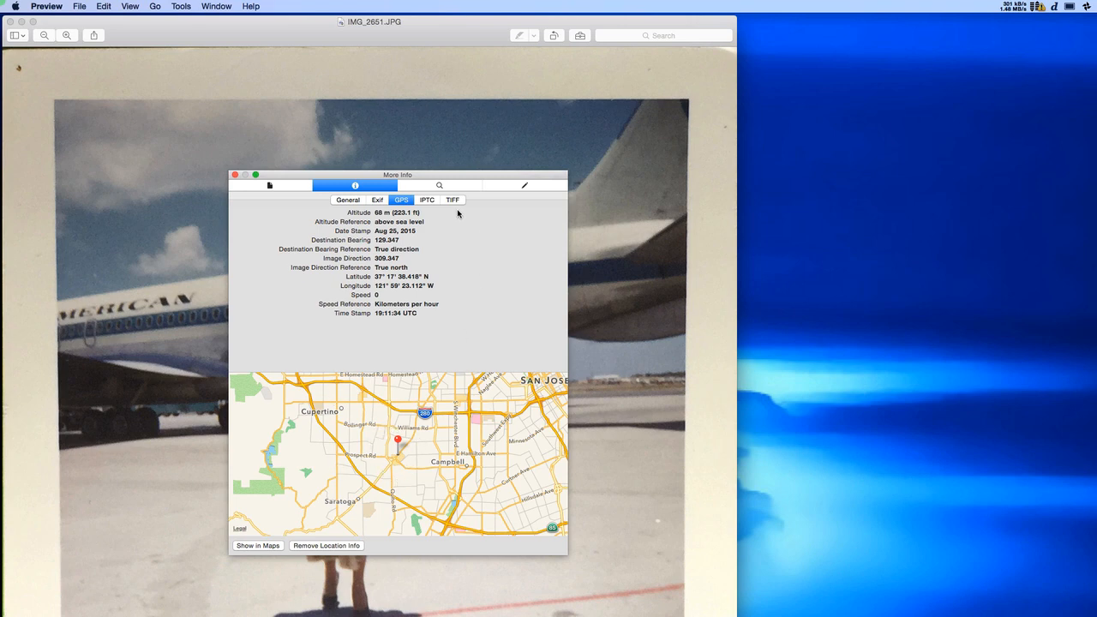
pyautogui.click(427, 199)
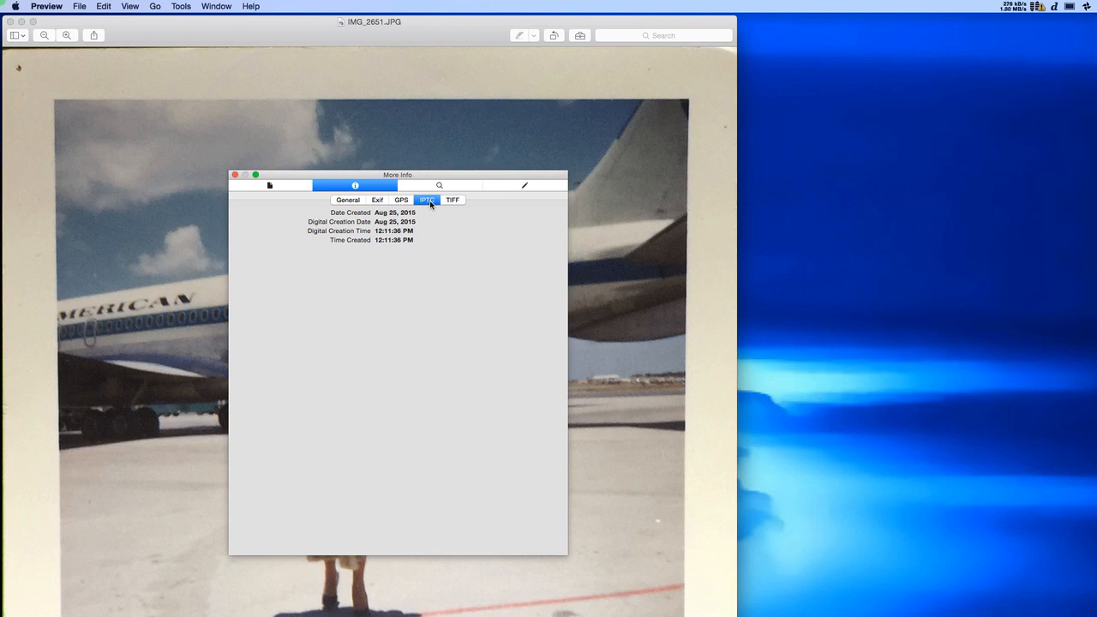
pyautogui.moveTo(798, 127)
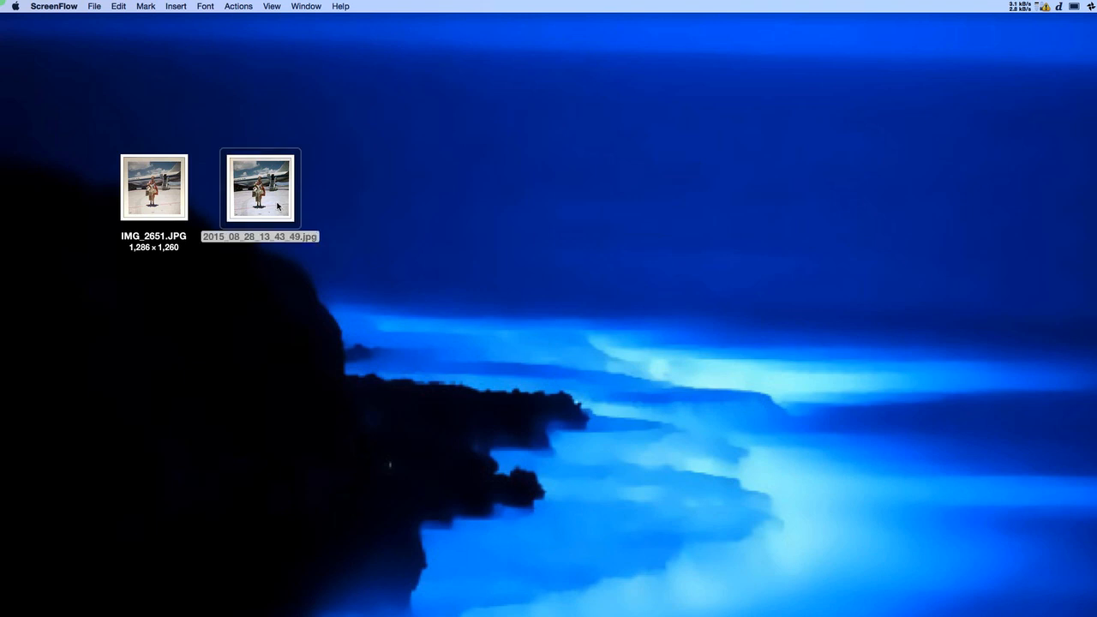
# Open the scan 2015_08_28_13_43_49.jpg, showing Exif original date Aug 1, 1957
pyautogui.doubleClick(260, 187)
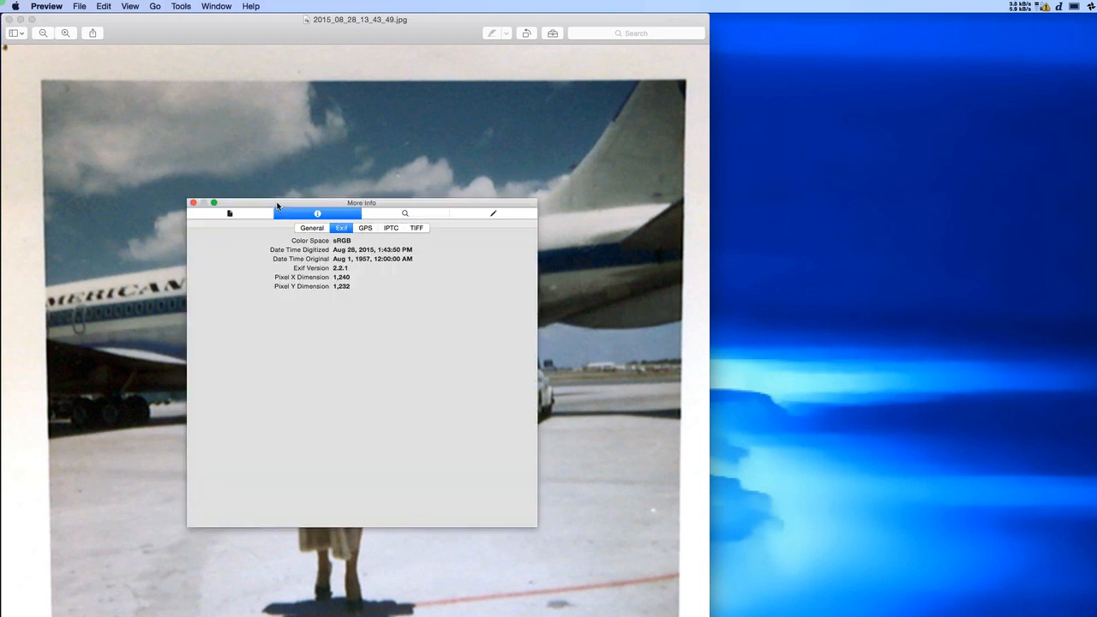
pyautogui.moveTo(283, 246)
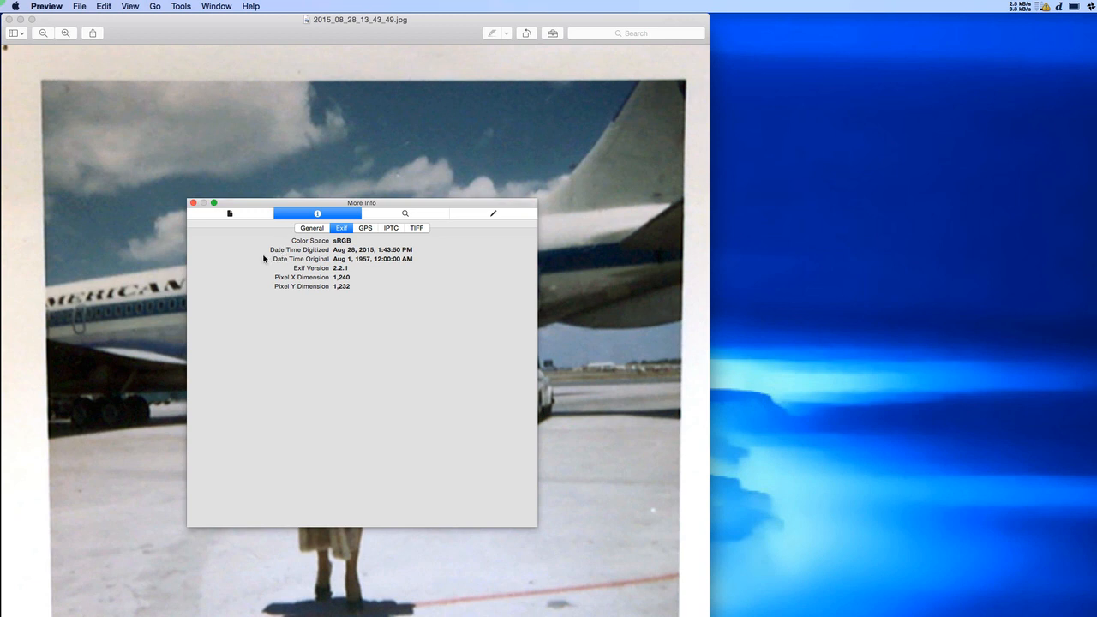
pyautogui.moveTo(255, 257)
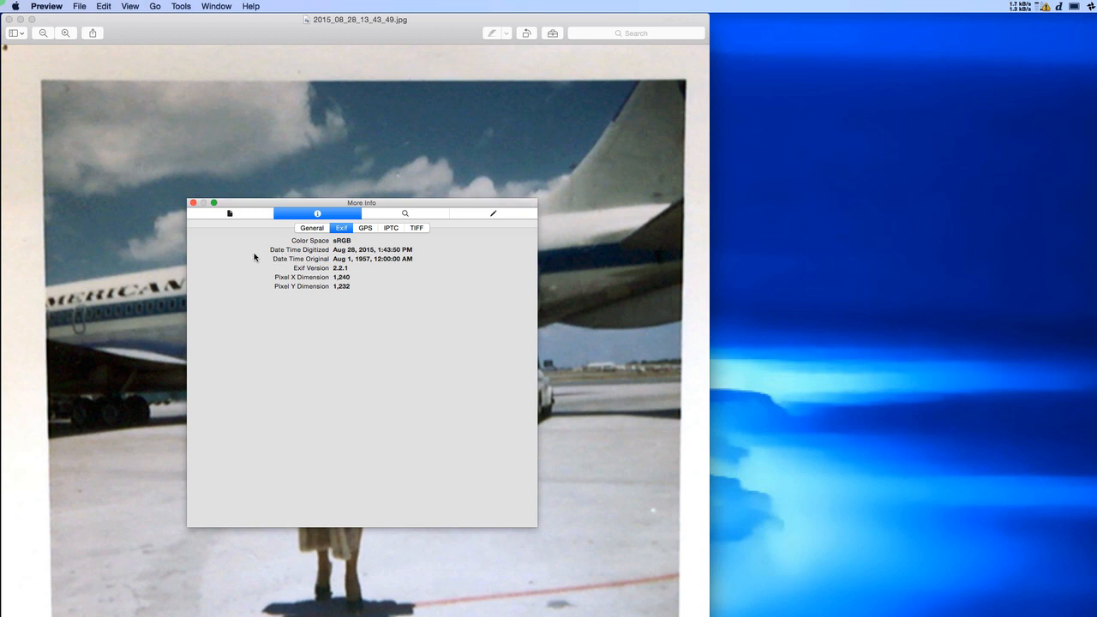
pyautogui.moveTo(377, 300)
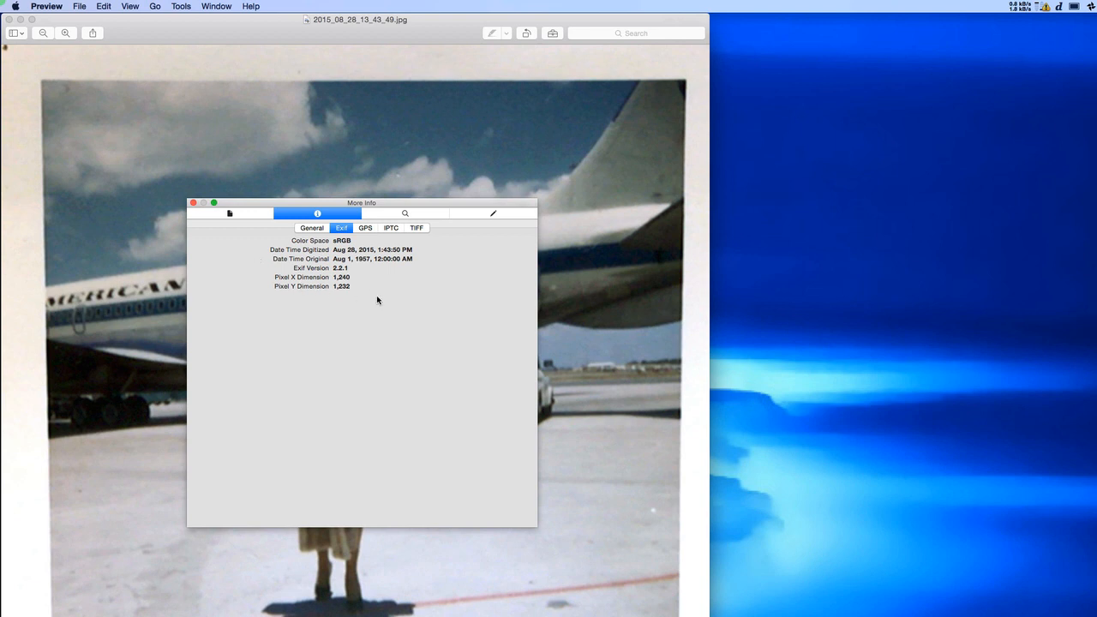
pyautogui.moveTo(367, 269)
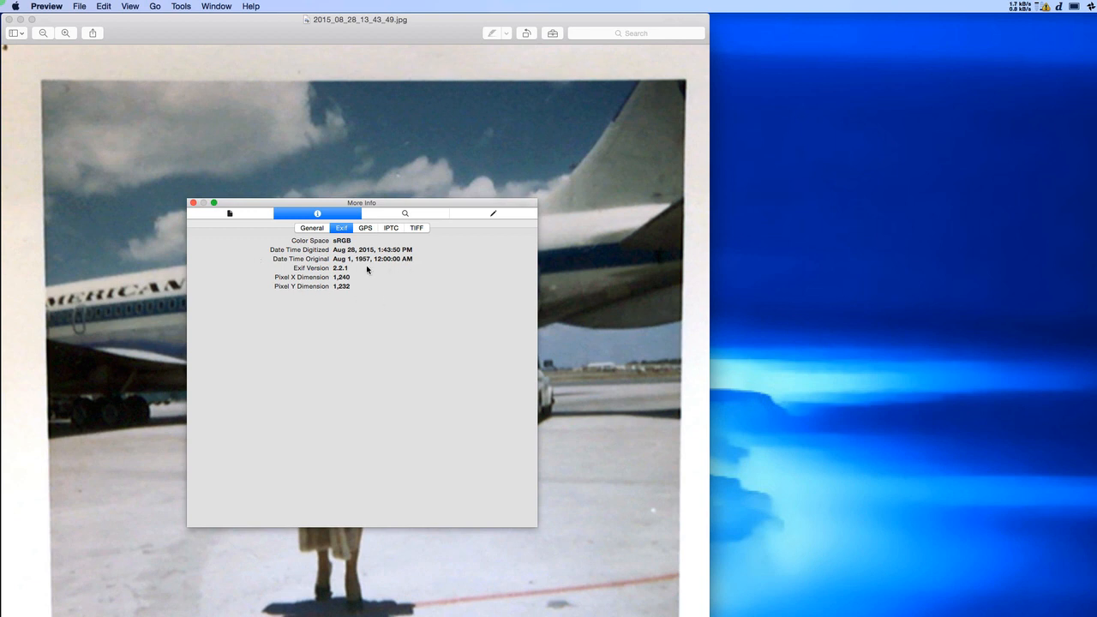
pyautogui.moveTo(390, 270)
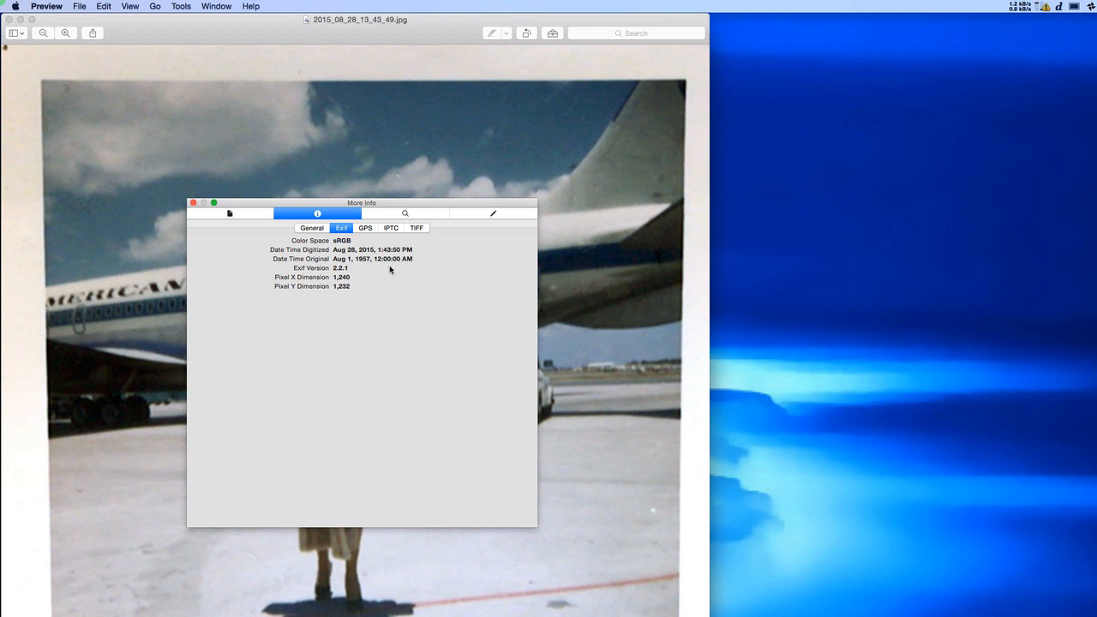
pyautogui.moveTo(372, 270)
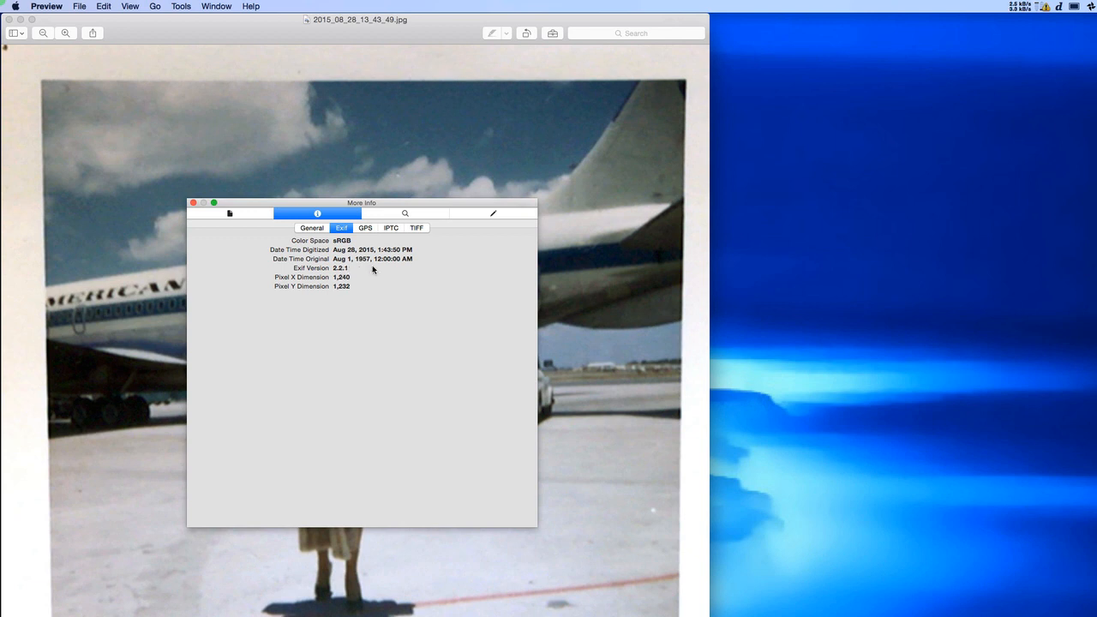
pyautogui.moveTo(366, 235)
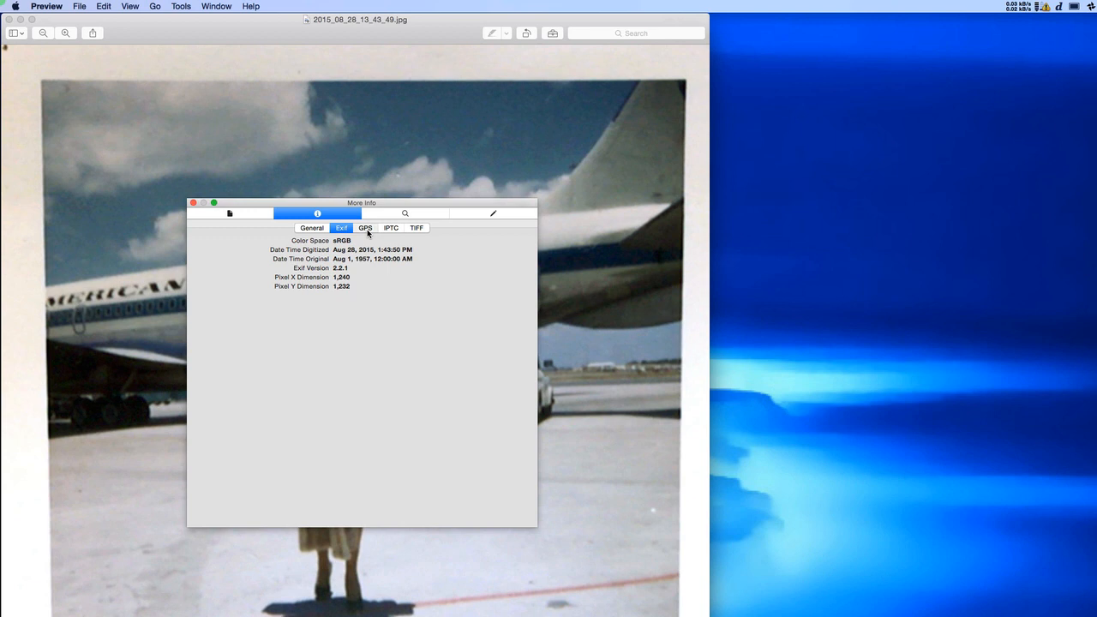
# View the scan's GPS location near Honolulu airport, then its IPTC city and QromaScan details
pyautogui.click(366, 227)
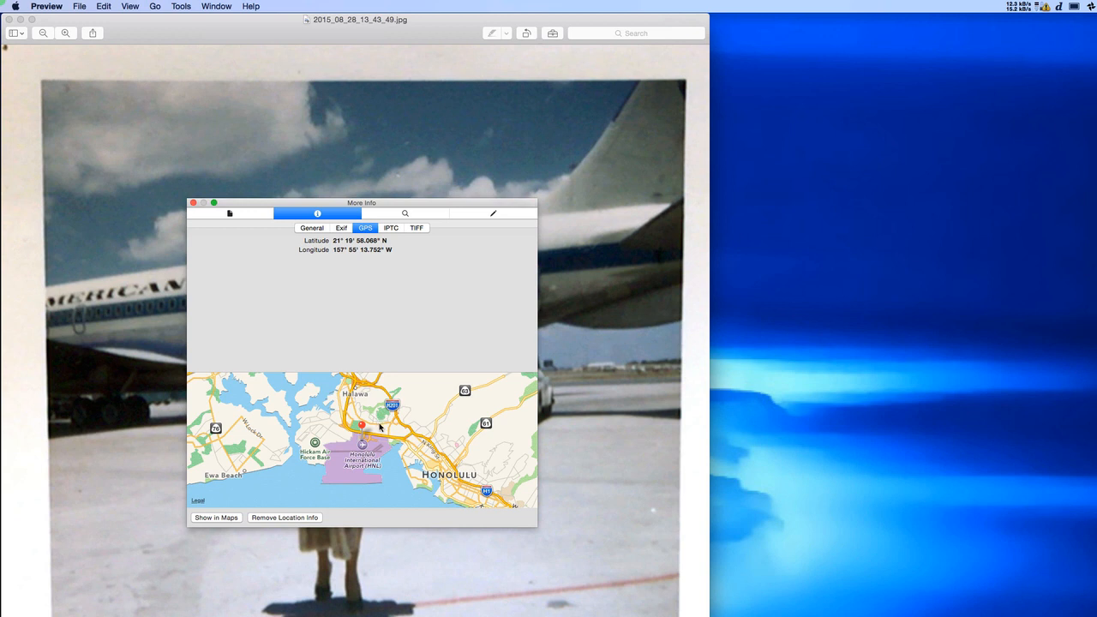
pyautogui.moveTo(380, 424)
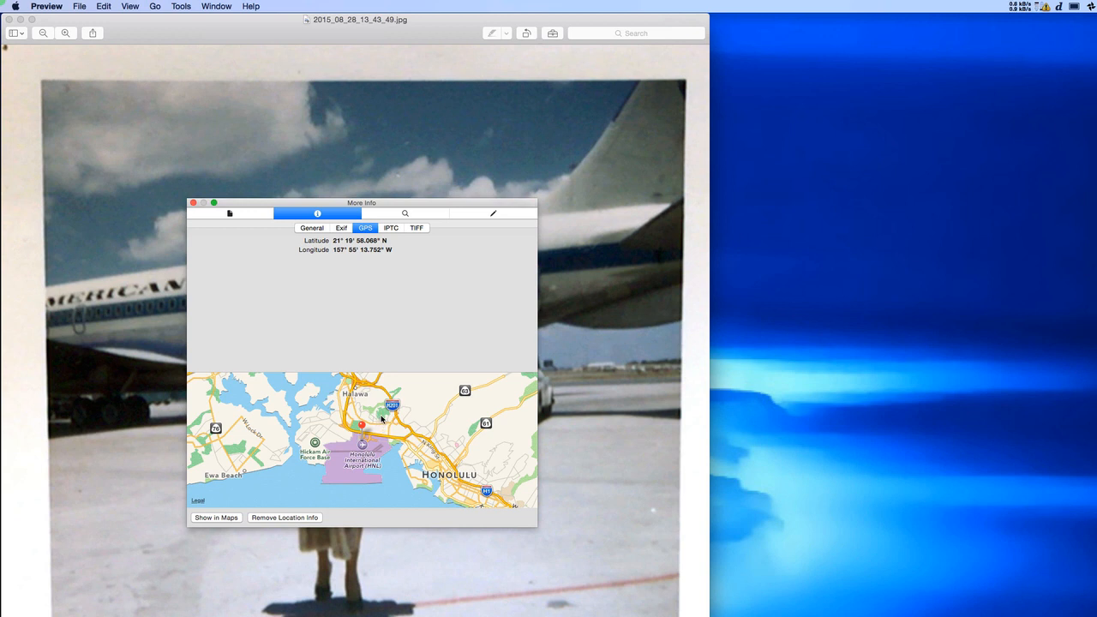
pyautogui.moveTo(320, 429)
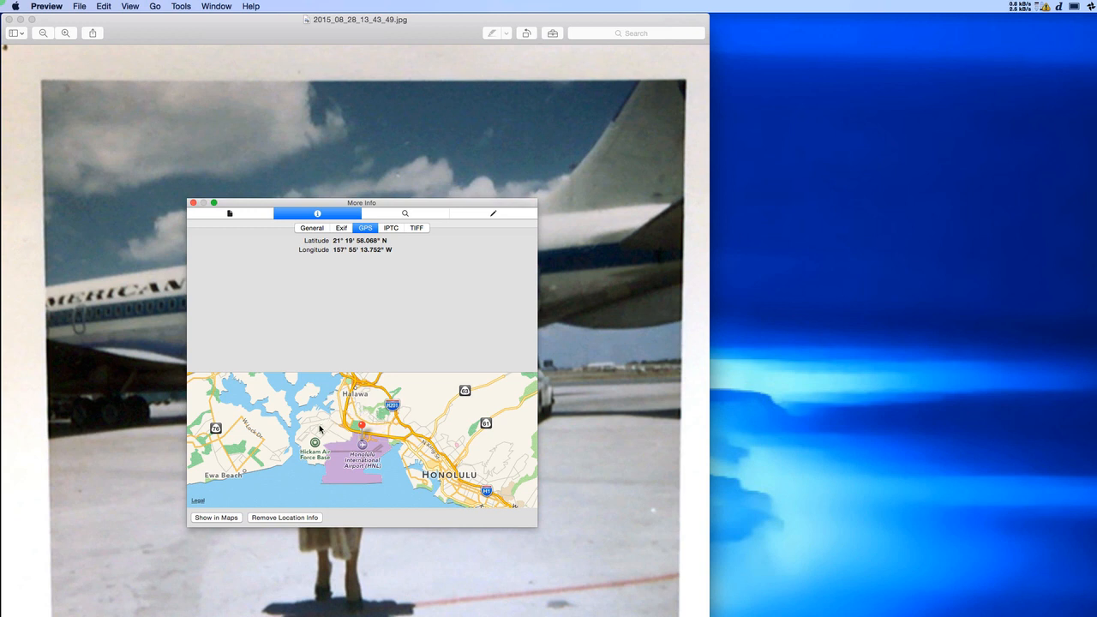
pyautogui.moveTo(367, 505)
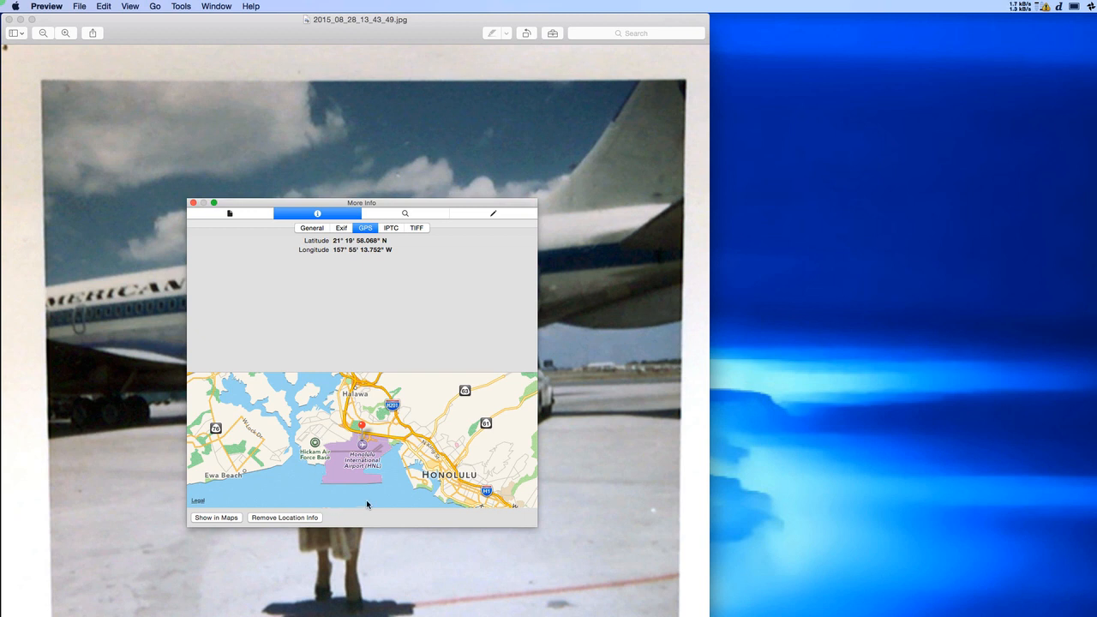
pyautogui.moveTo(388, 475)
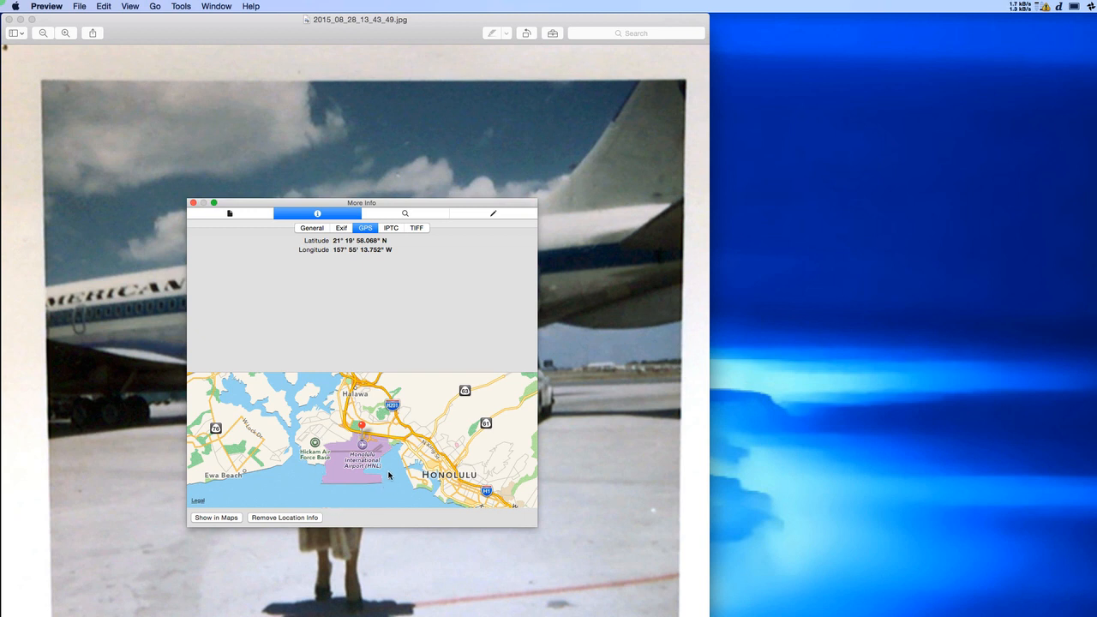
pyautogui.click(391, 228)
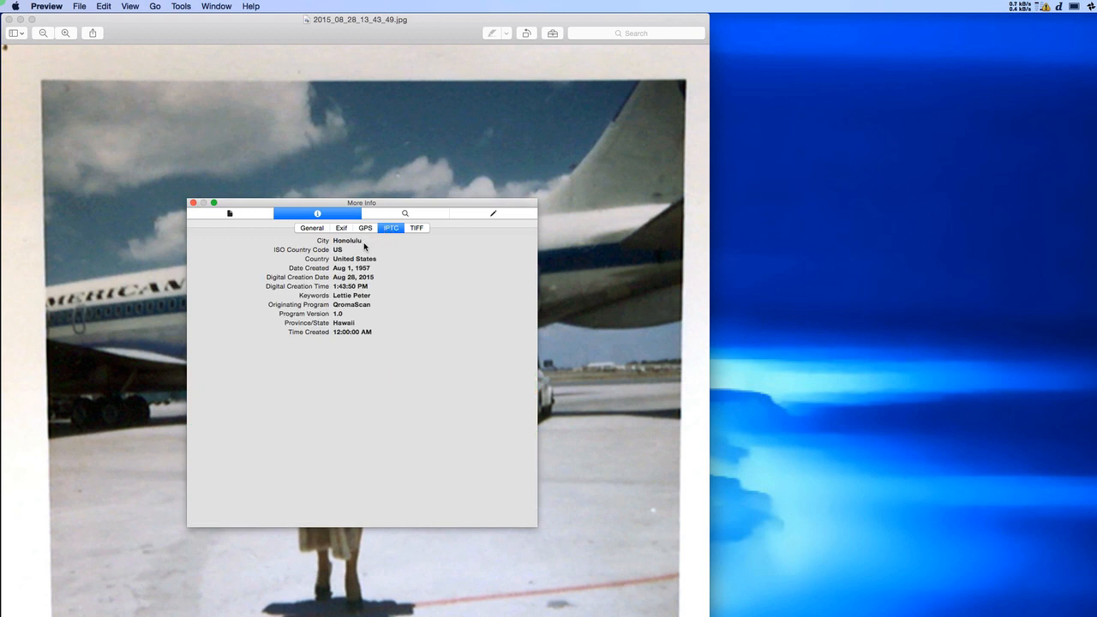
pyautogui.moveTo(373, 260)
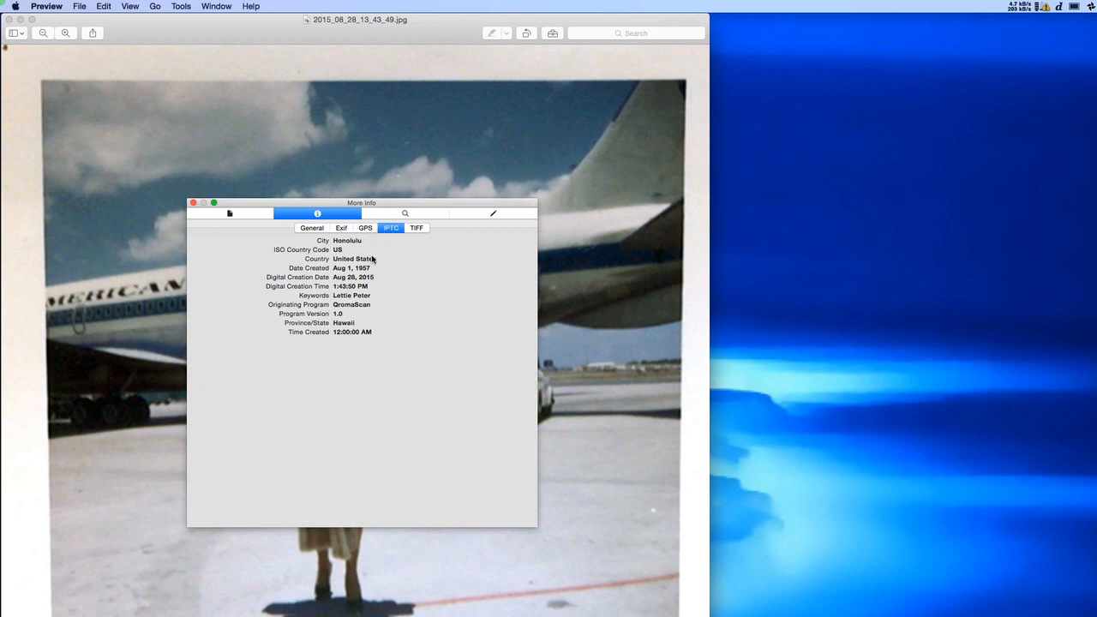
pyautogui.moveTo(376, 298)
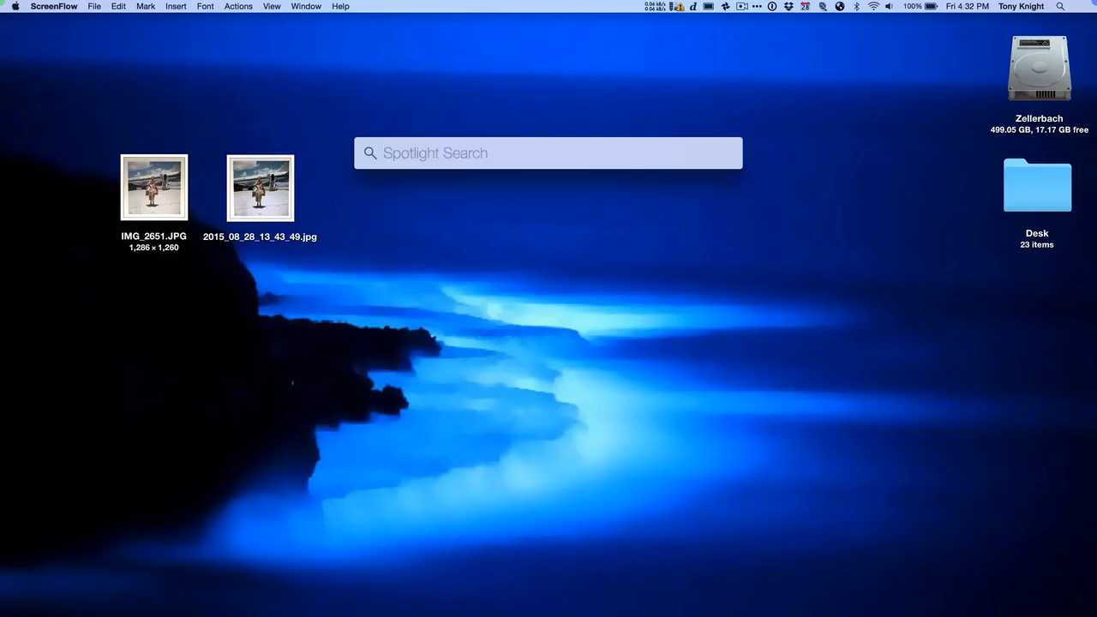
pyautogui.write('Lettie Peter')
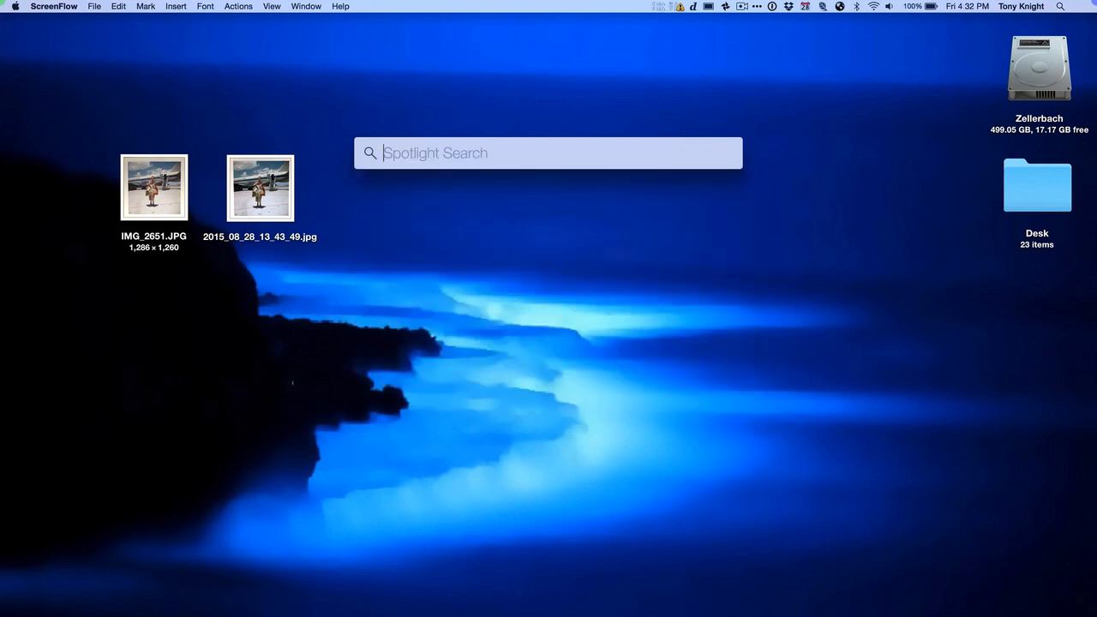
pyautogui.write('Honolulu')
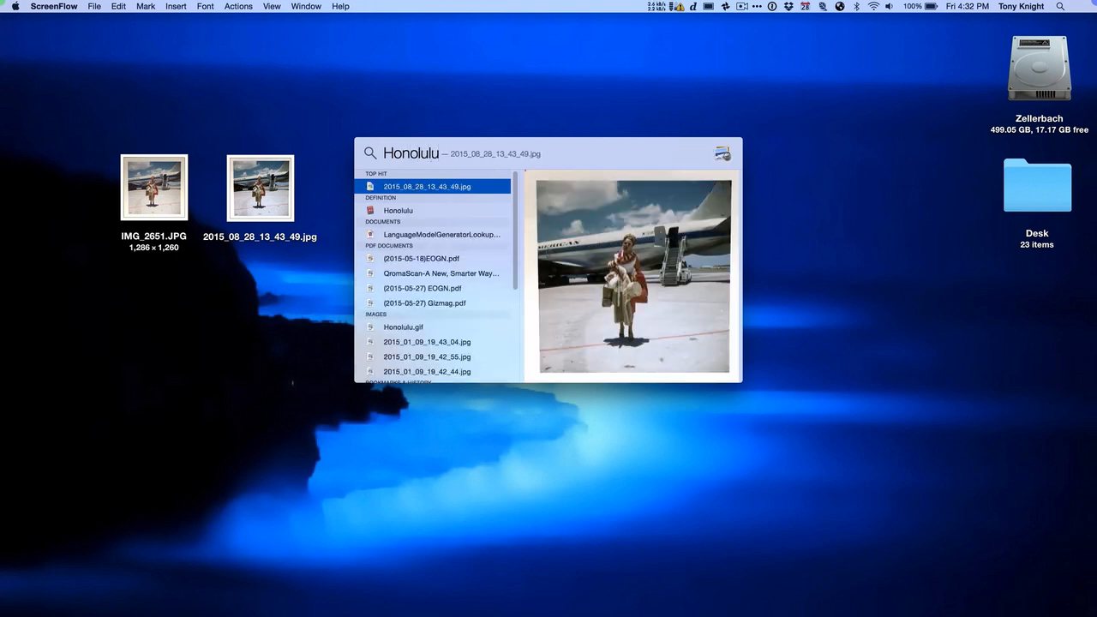
pyautogui.press('escape')
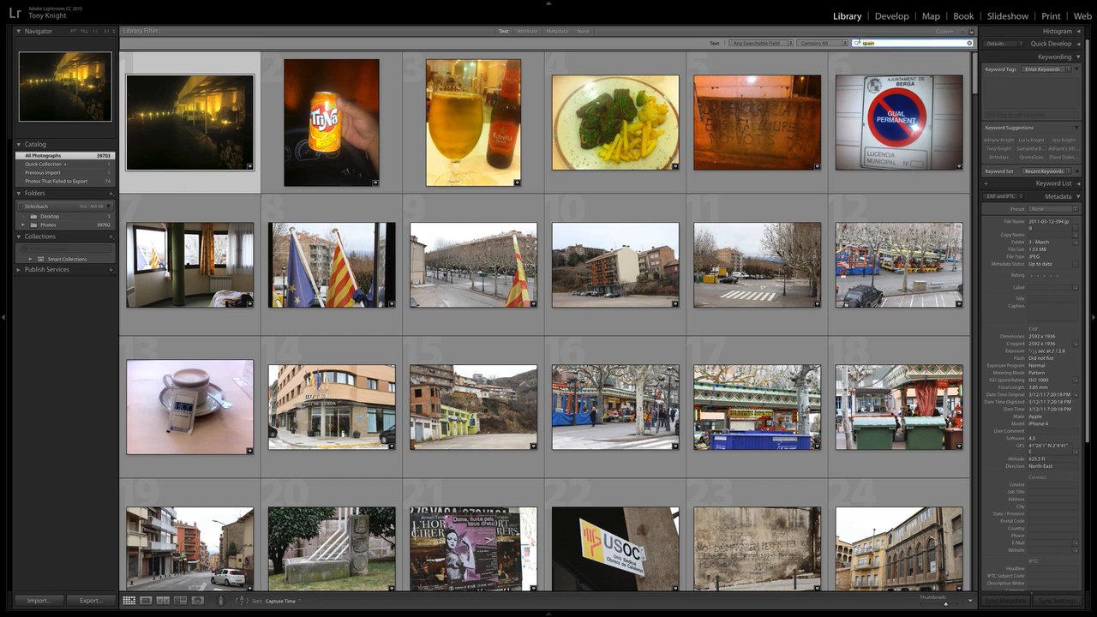
# Filter the Lightroom library by 'lettie' and pin the scan on the Honolulu map
pyautogui.write('lettie Peter')
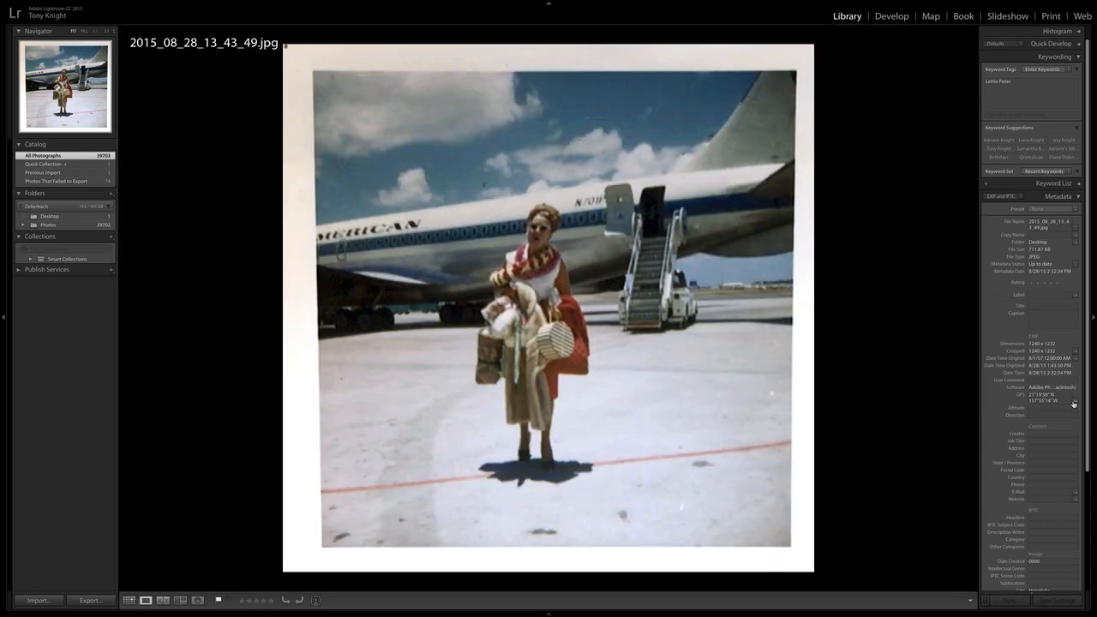
pyautogui.click(930, 16)
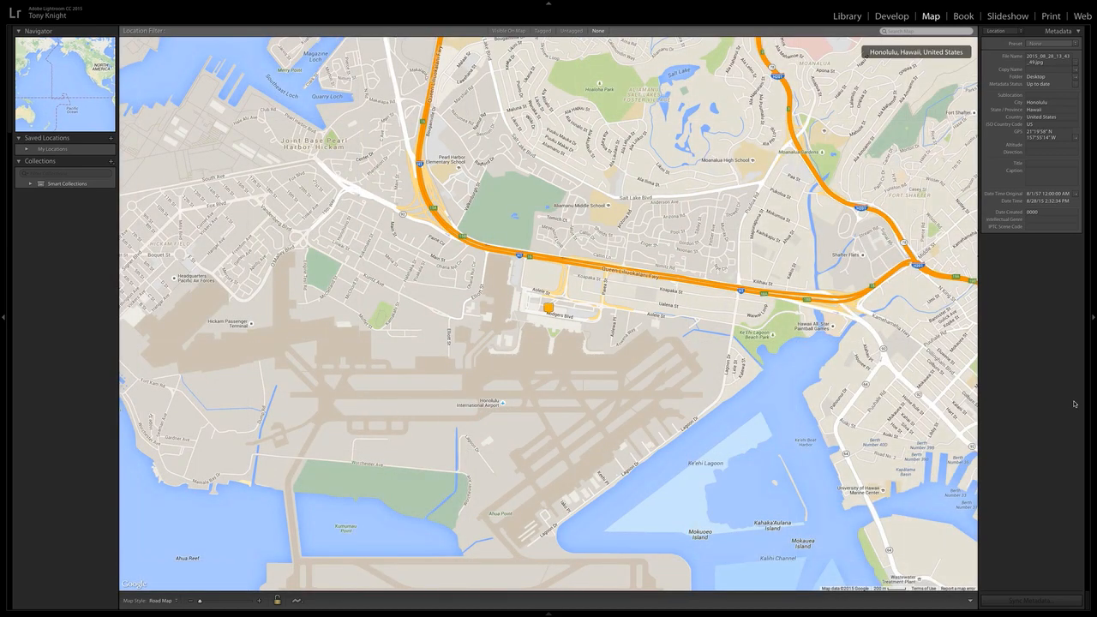
pyautogui.moveTo(333, 34)
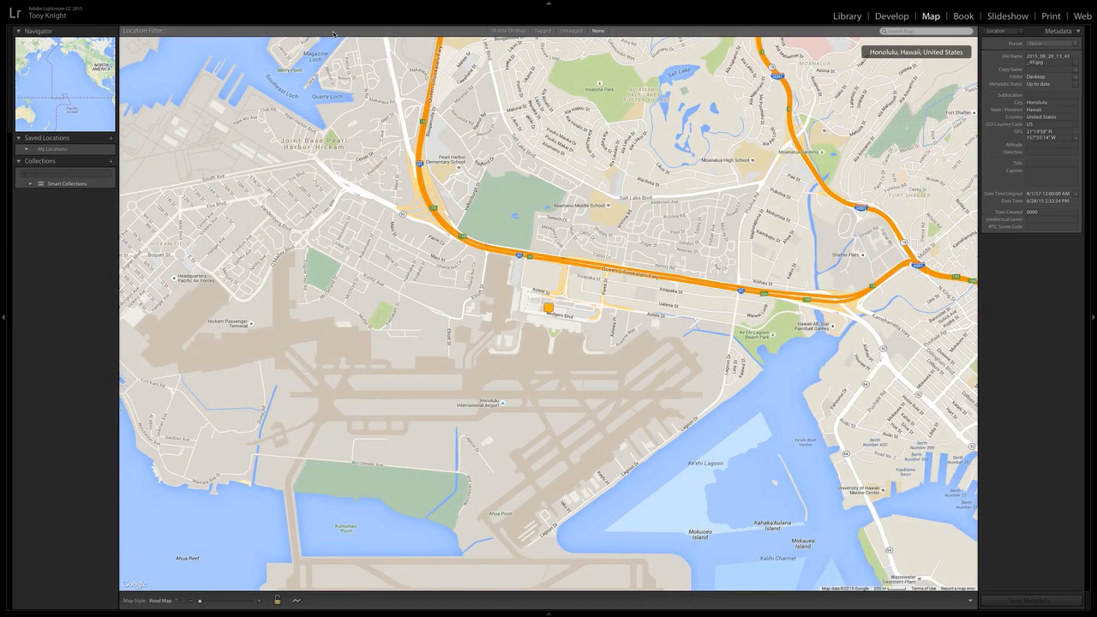